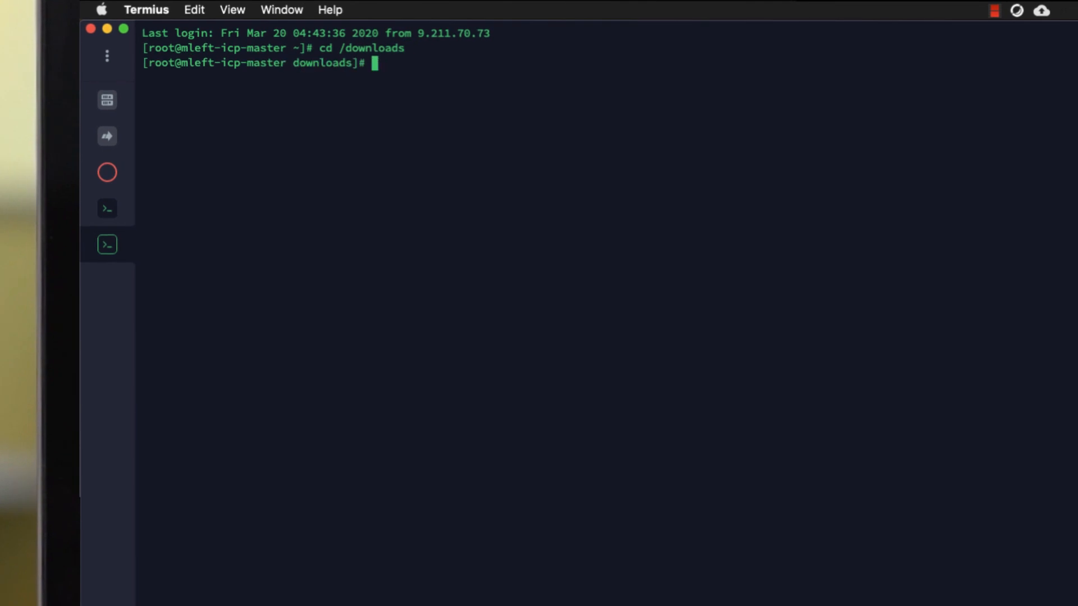
List /downloads and load ibm-cloud-private-x86_64-3.2.1.tar.gz into Docker with sudo docker load
text(ls)
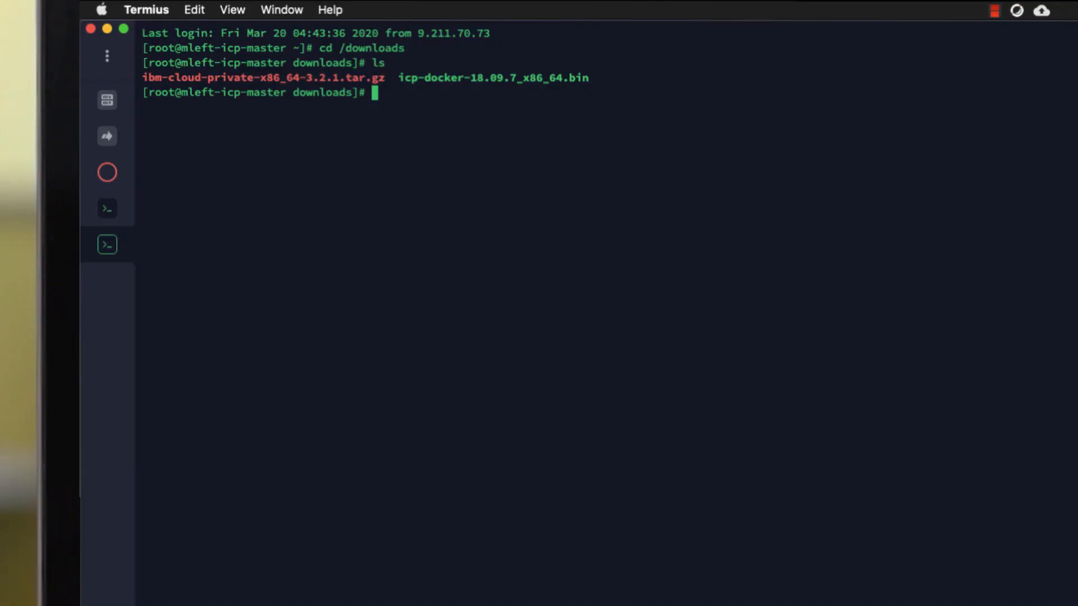
text(tar xf ibm-cloud-private-x86_64-3.2.1.tar.gz -O | sudo docker load)
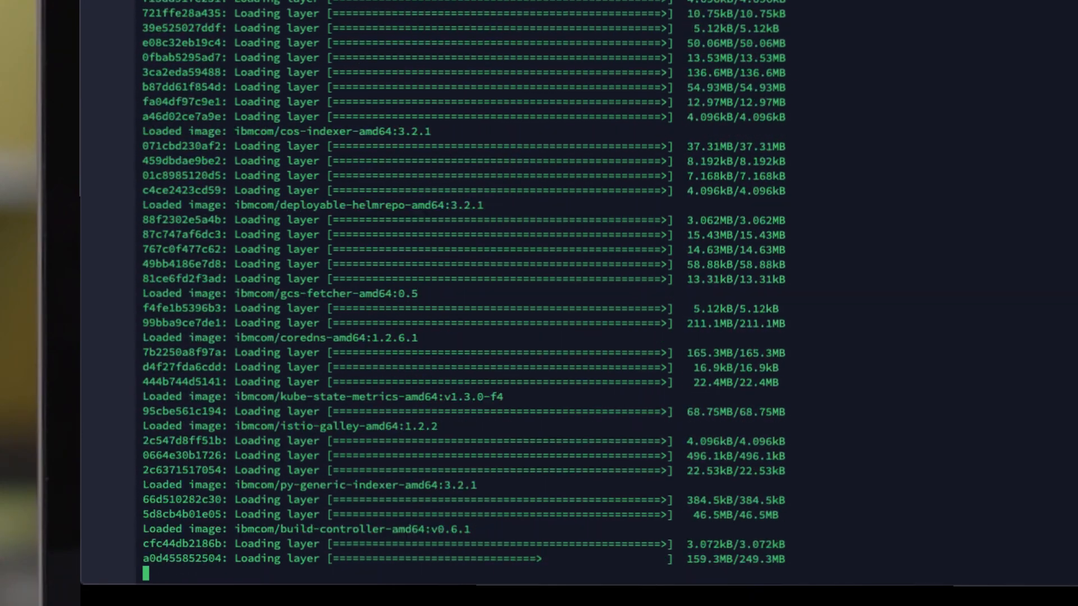
scroll(down, 3)
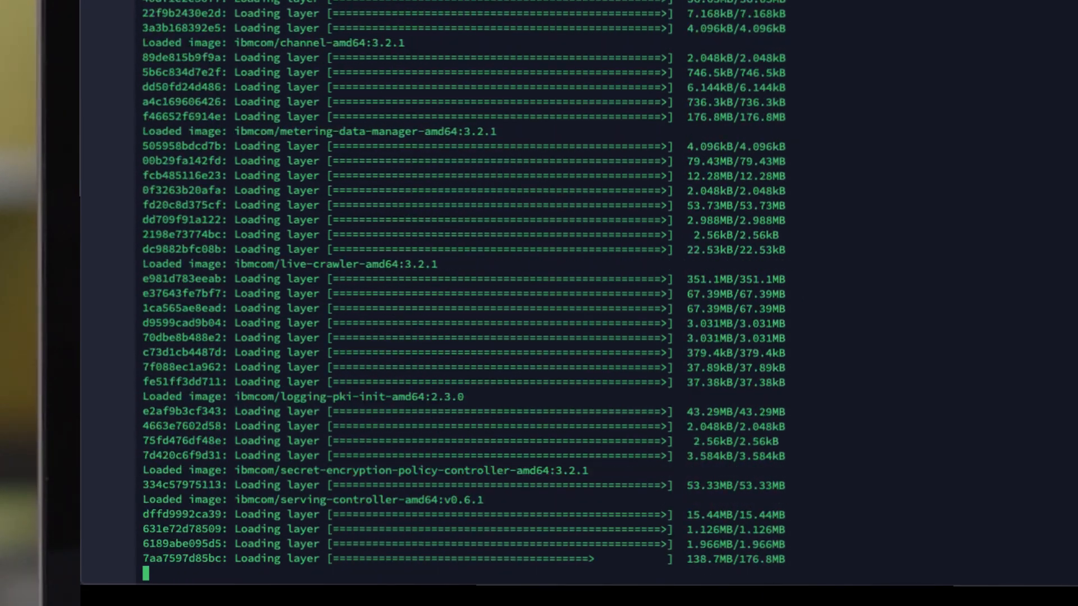
scroll(down, 3)
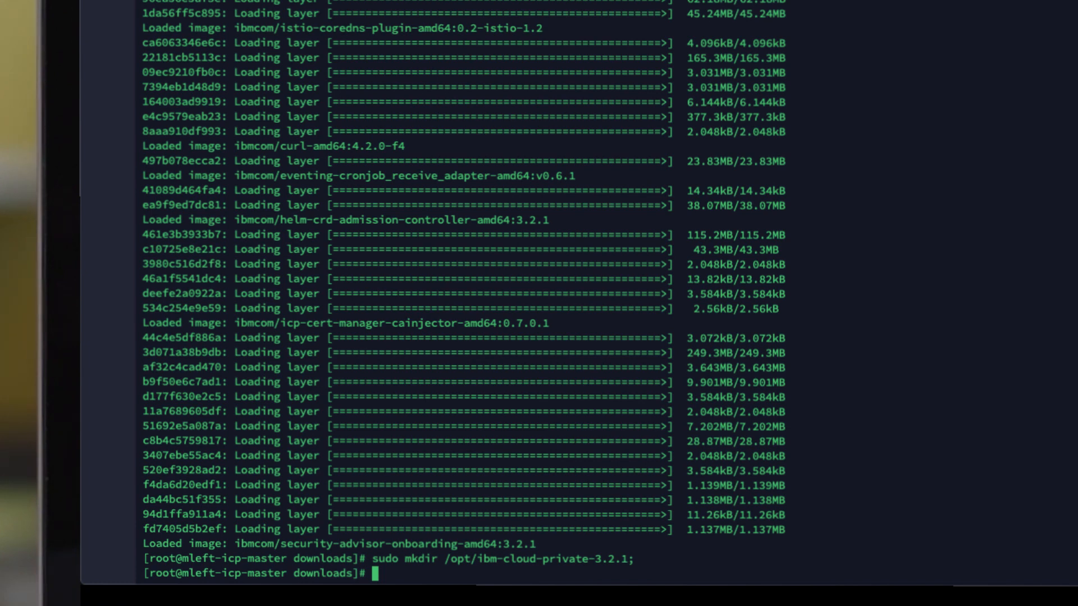
Enter /opt/ibm-cloud-private-3.2.1 and create its cluster/images directory with sudo mkdir -p
text(cd /opt/ibm-cloud-private-3.2.1)
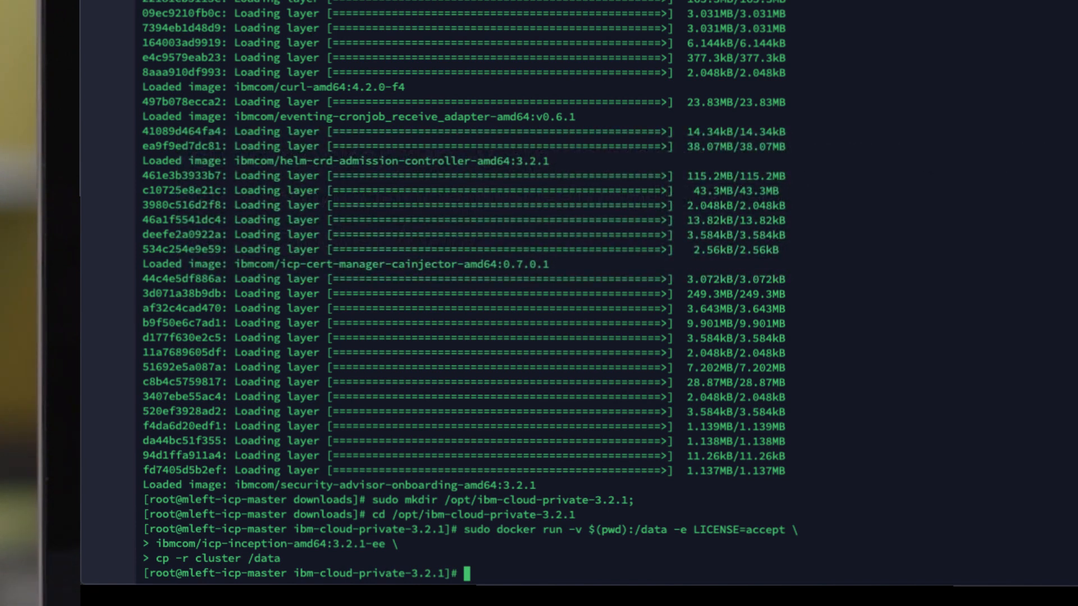
text(sudo mkdir -p /opt/ibm-cloud-private-3.2.1/cluster/images)
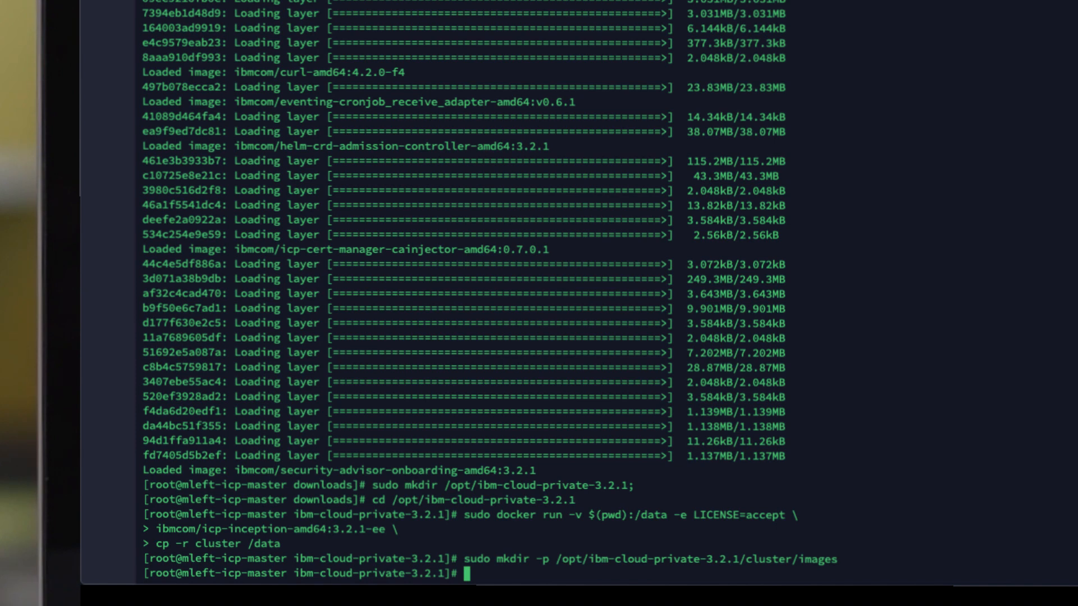
Move ibm-cloud-private-x86_64-3.2.1.tar.gz into cluster/images and copy ~/.ssh/id_rsa to cluster/ssh_key
text(sudo mv /downloads/ibm-cloud-private-x86_64-3.2.1.tar.gz cluster/images/)
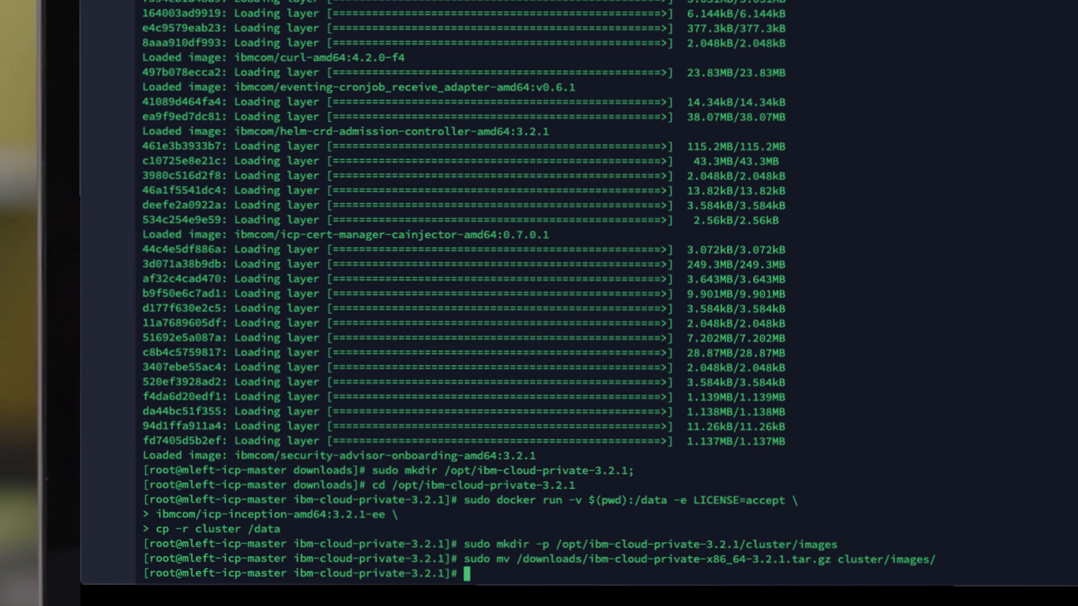
text(cd /opt/ibm-cloud-private-3.2.1)
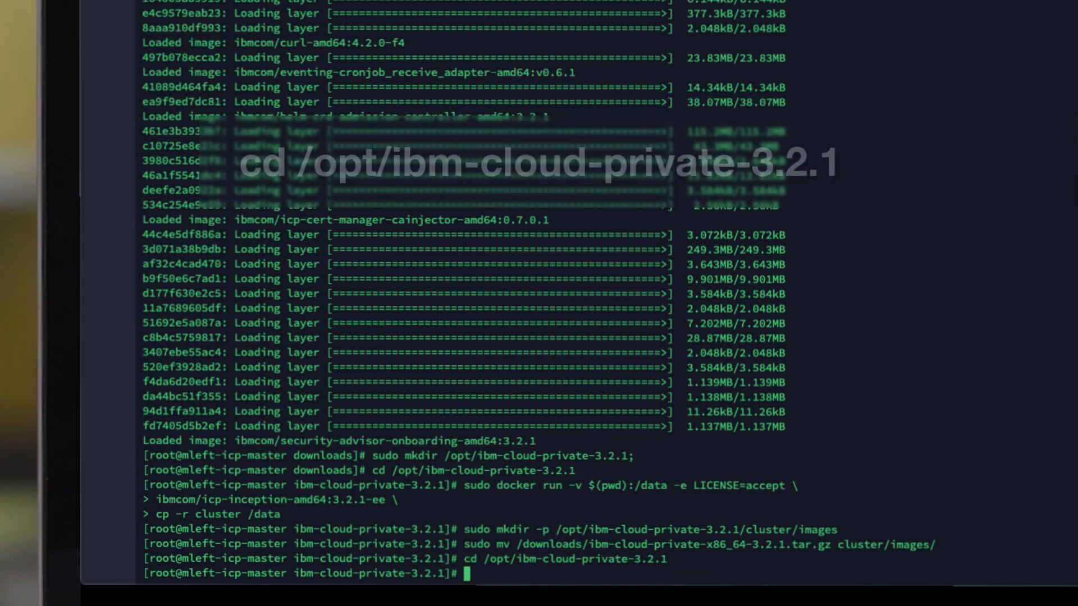
text(sudo cp ~/.ssh/id_rsa ./cluster/ssh_key)
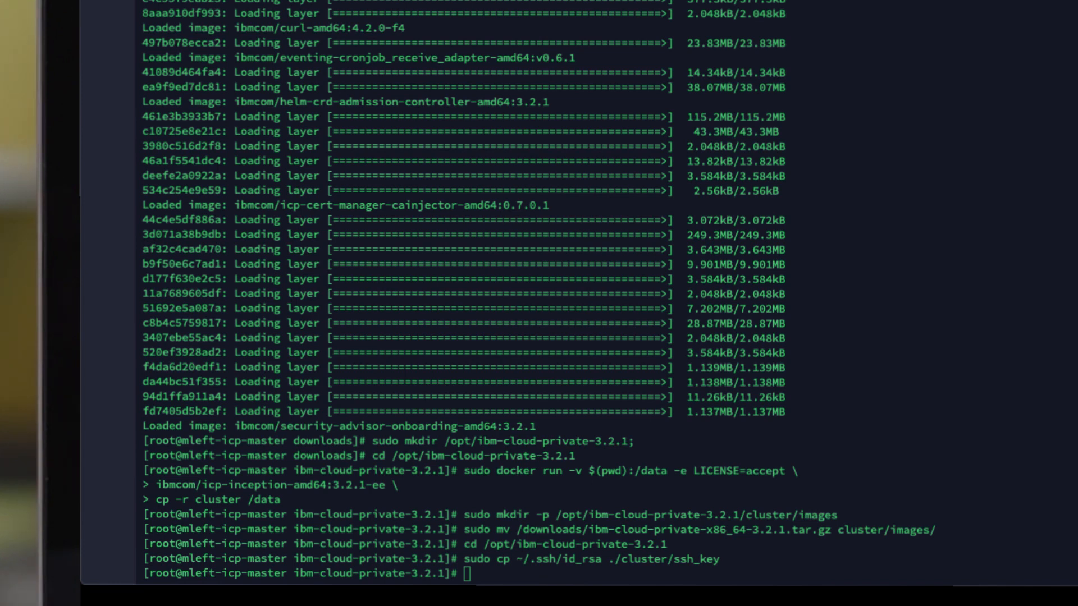
Change into /opt/ibm-cloud-private-3.2.1/cluster/ and open the hosts file with sudo vi
text(cd /opt/ibm-cloud-private-3.2.1/cluster/)
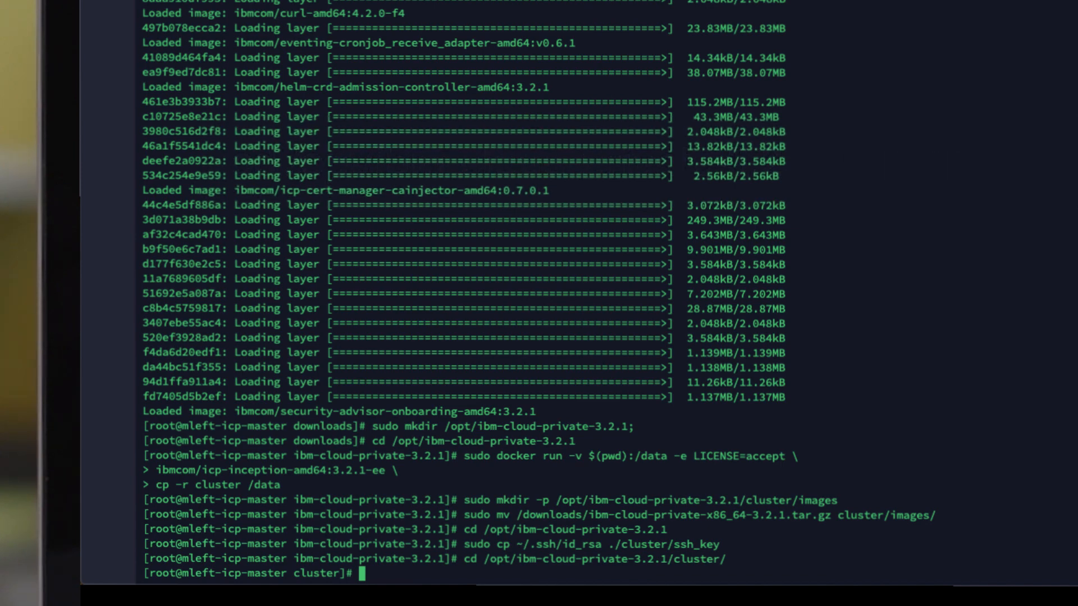
text(sudo vi hosts)
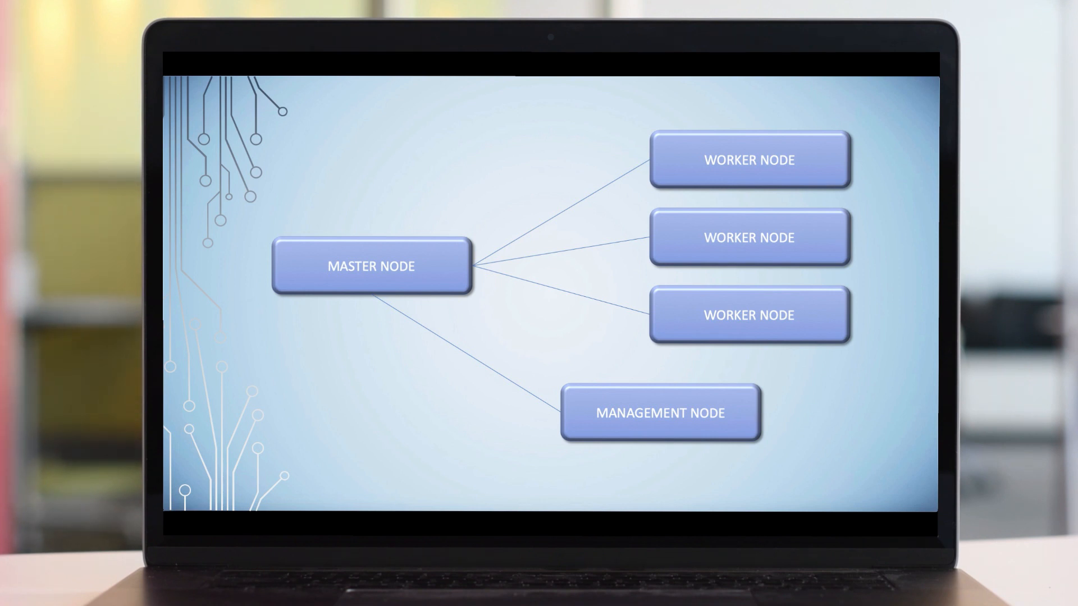
click(371, 267)
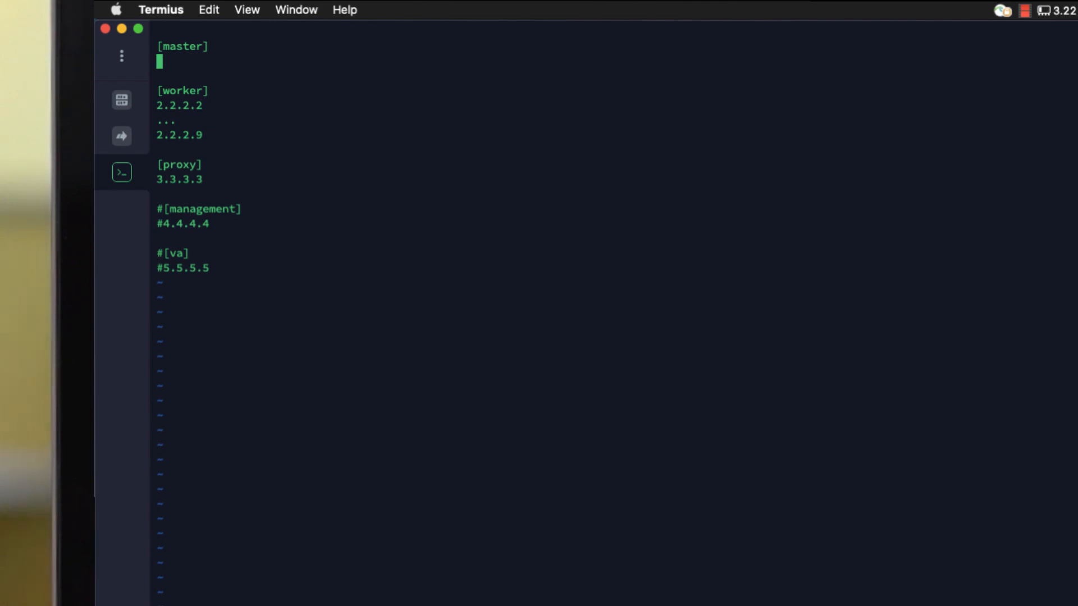
Enter 10.51.5.65 for master and replace the placeholder proxy address with 10.51.5.65
text(10.51.5.65)
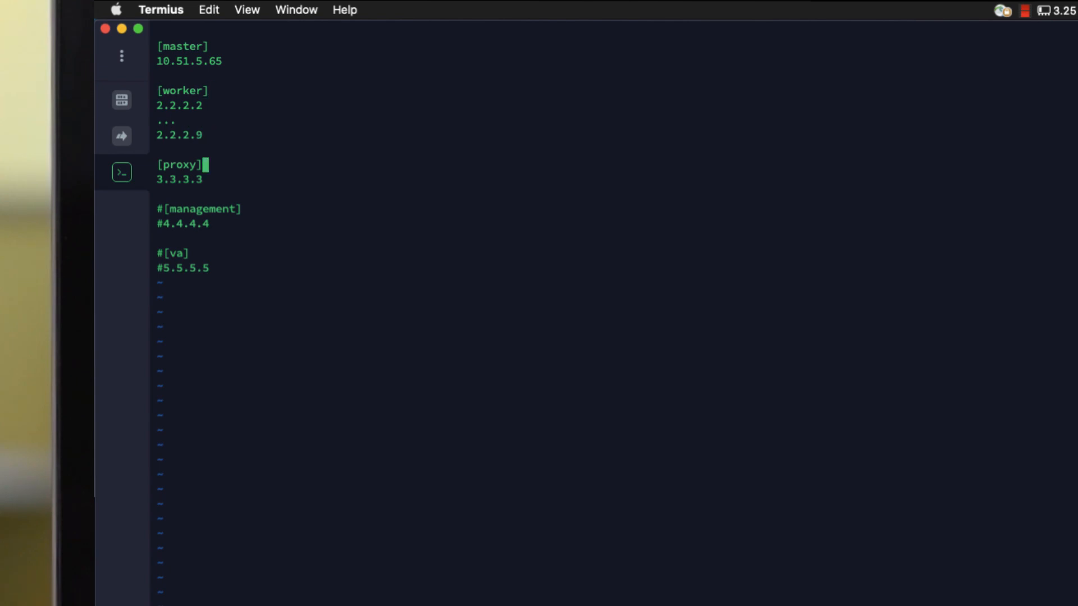
key(BackSpace)
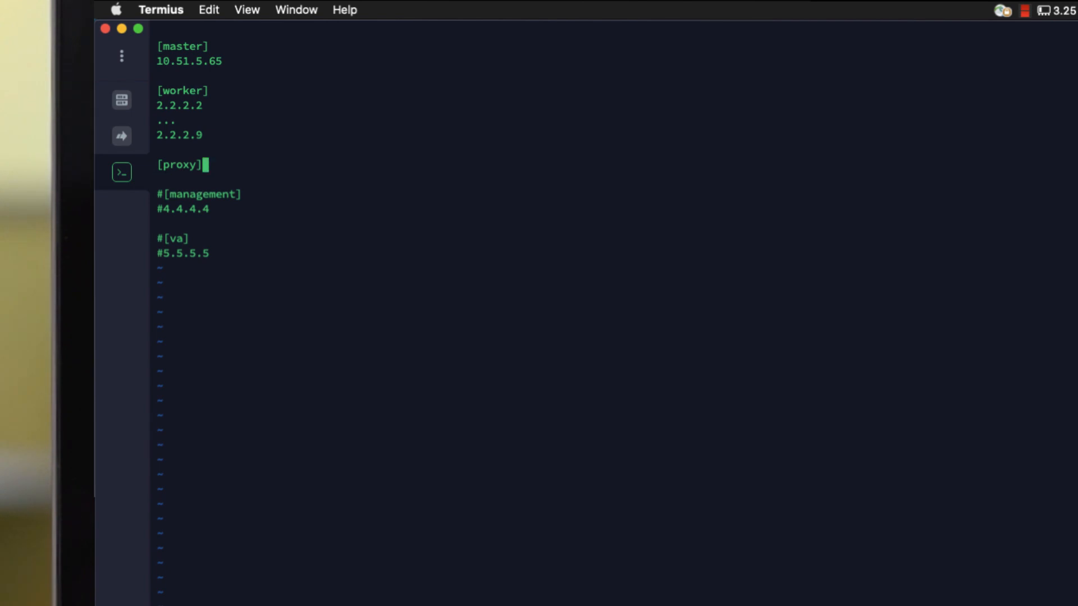
text(10.51.5.65)
click(179, 106)
text(10.51.7.179)
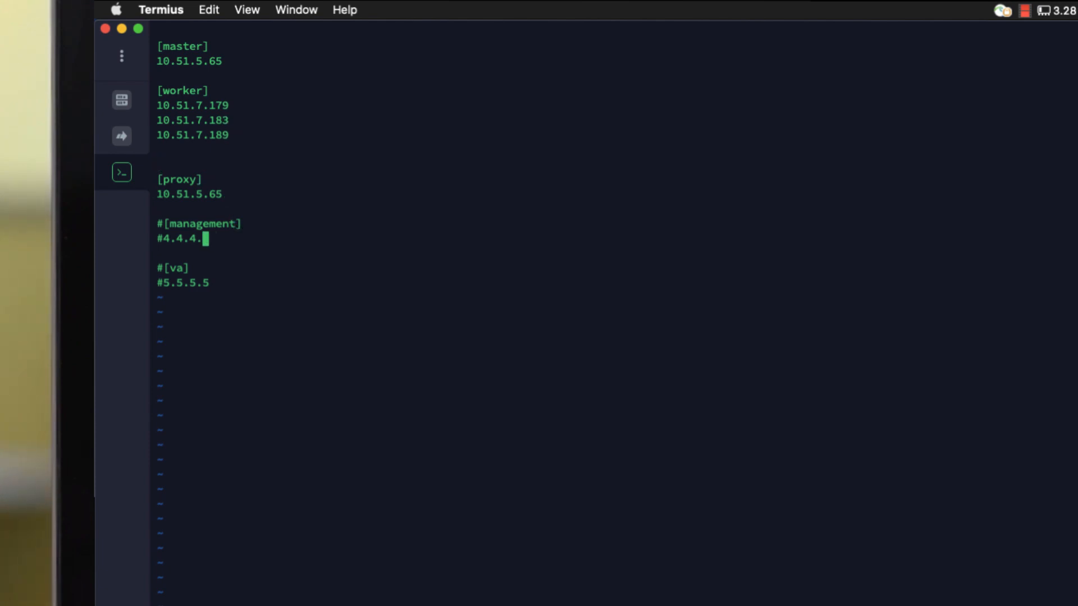
Replace the placeholder management address with 10.51.7.152 in the hosts file
key(backspace)
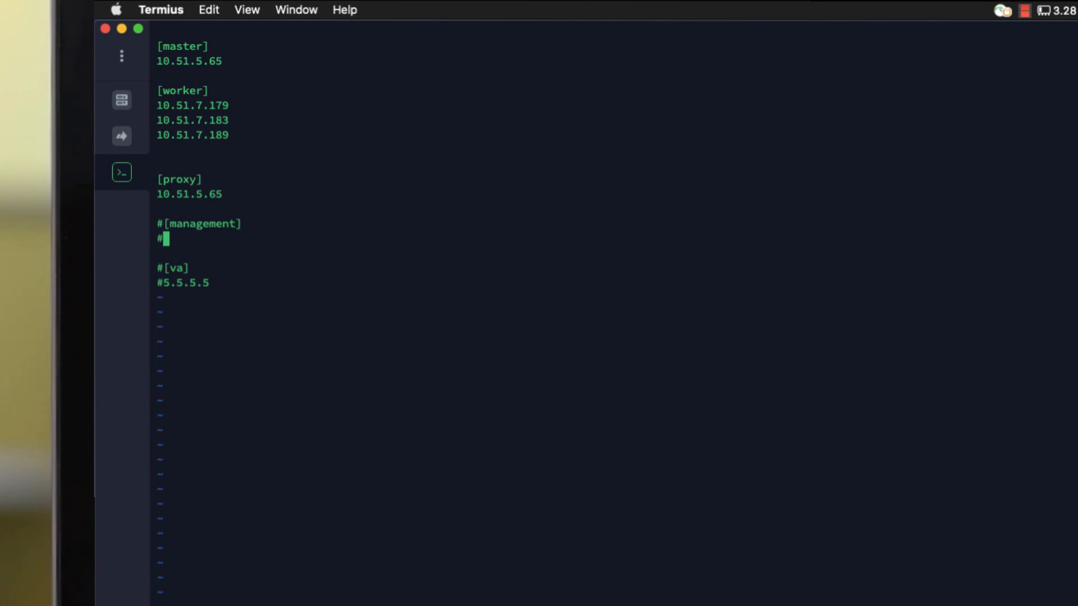
text(10.51.7.152)
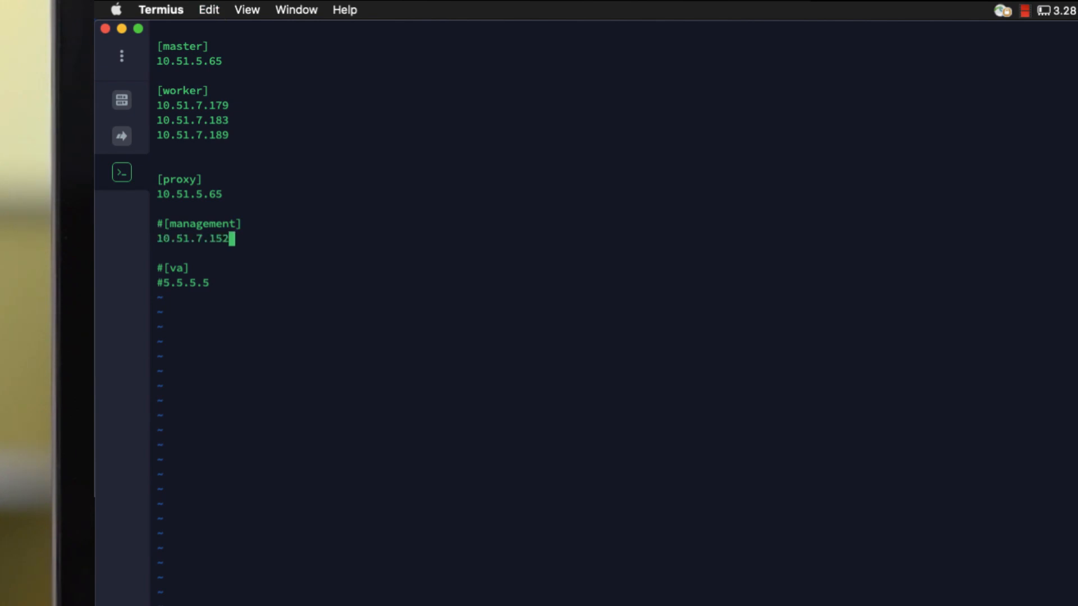